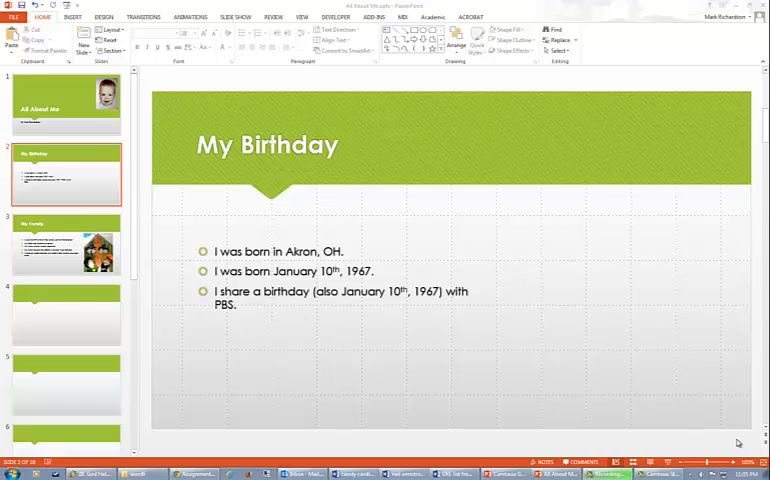
{"action": "mouse_move", "coordinate": [700, 452]}
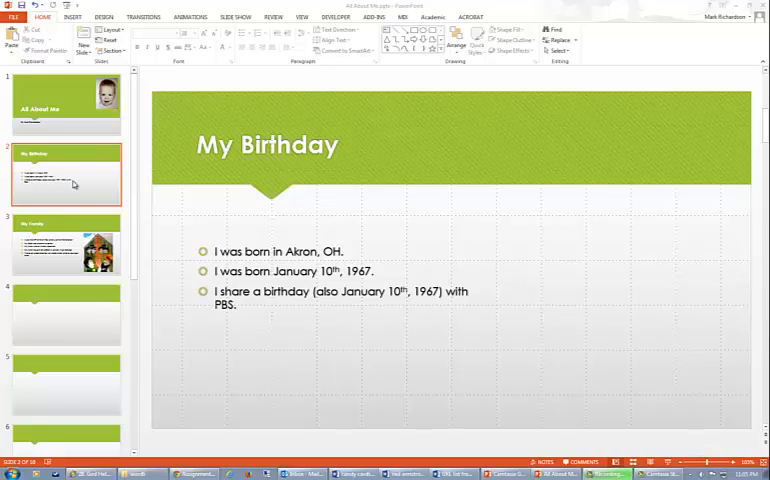
{"action": "mouse_move", "coordinate": [62, 128]}
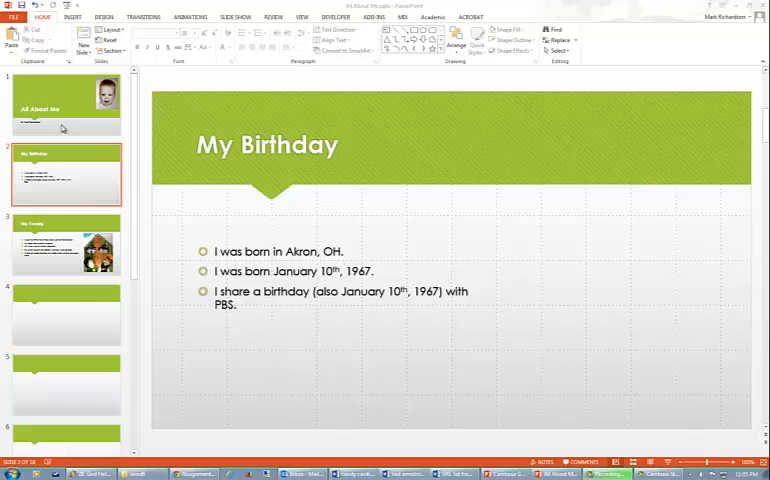
{"action": "mouse_move", "coordinate": [610, 292]}
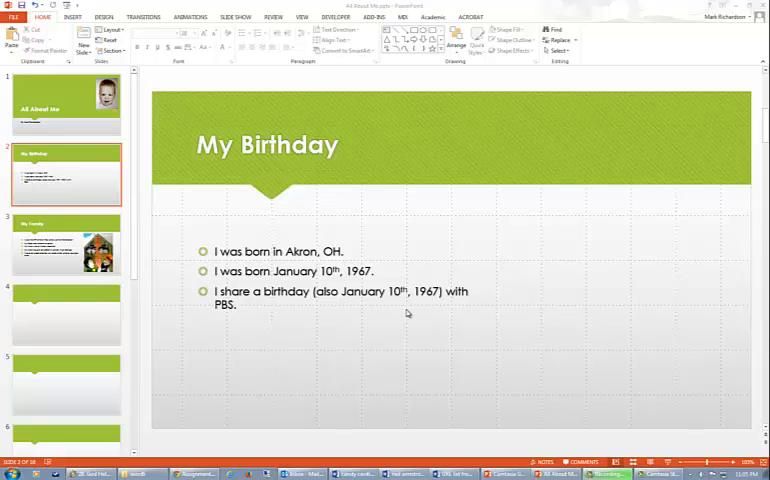
{"action": "mouse_move", "coordinate": [426, 320]}
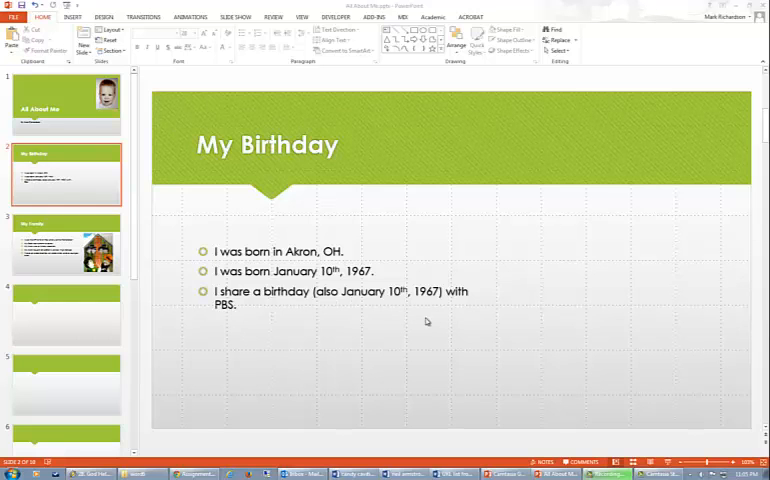
{"action": "mouse_move", "coordinate": [188, 112]}
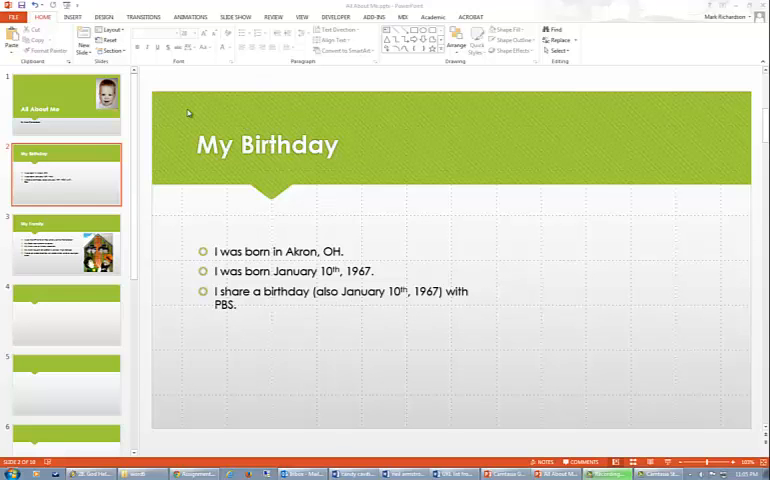
Browse the desktop for a picture file via Insert > Pictures, then cancel without inserting
{"action": "left_click", "coordinate": [68, 18]}
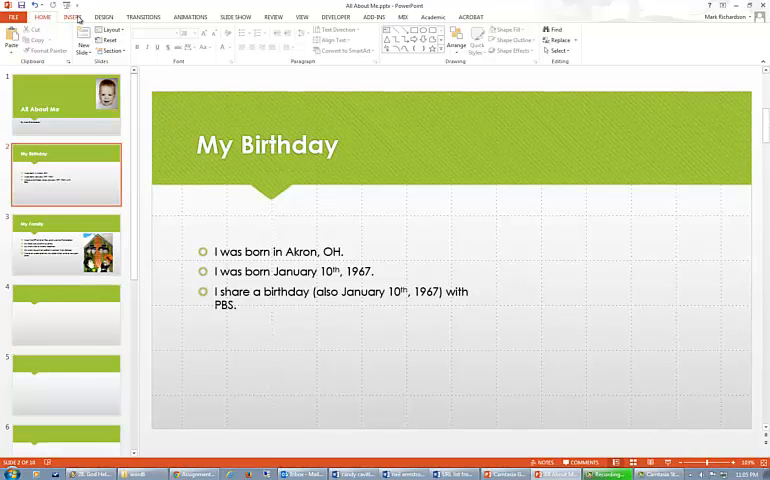
{"action": "left_click", "coordinate": [68, 18]}
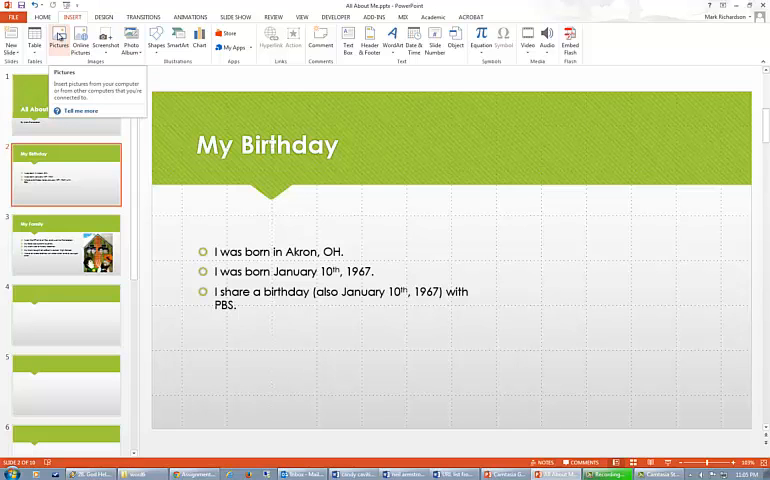
{"action": "left_click", "coordinate": [62, 40]}
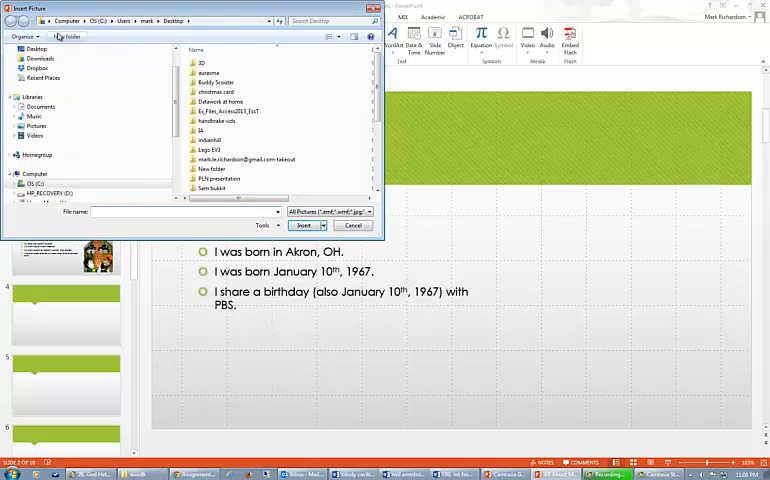
{"action": "left_click", "coordinate": [40, 48]}
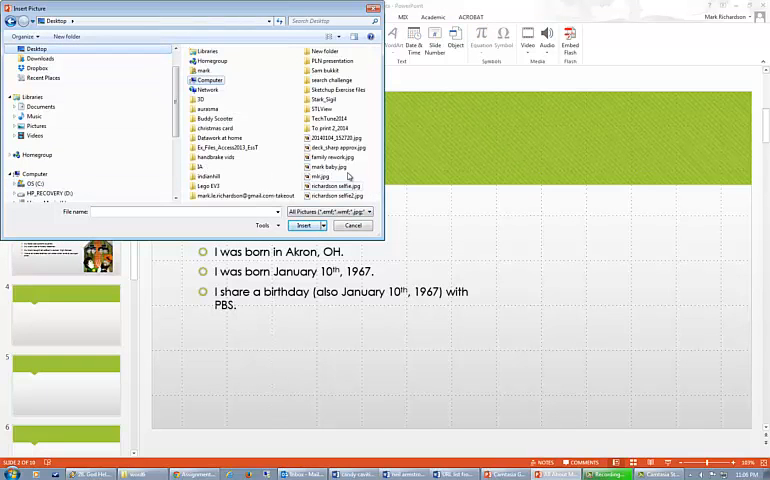
{"action": "left_click", "coordinate": [328, 168]}
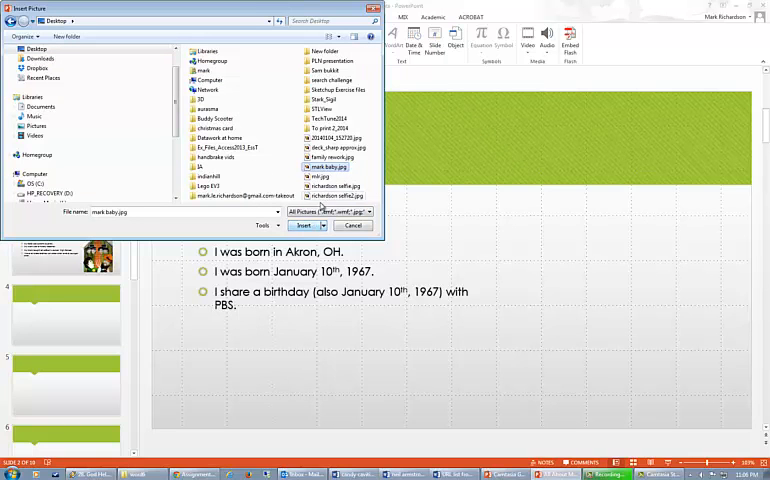
{"action": "left_click", "coordinate": [308, 224]}
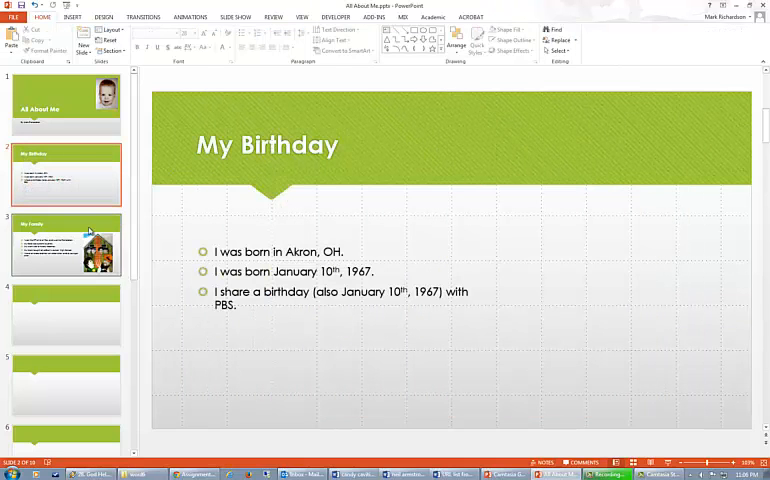
Insert the 'baby' clip art of a nurse holding a newborn and place it right of the bullet text
{"action": "left_click", "coordinate": [72, 20]}
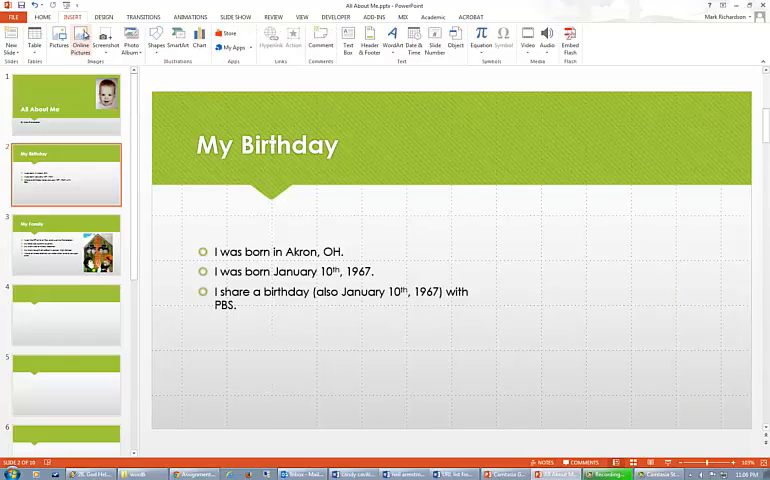
{"action": "mouse_move", "coordinate": [82, 48]}
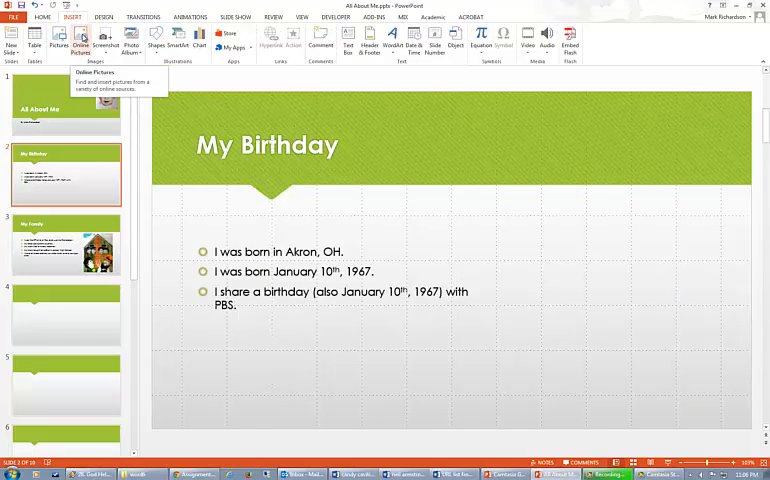
{"action": "left_click", "coordinate": [82, 40]}
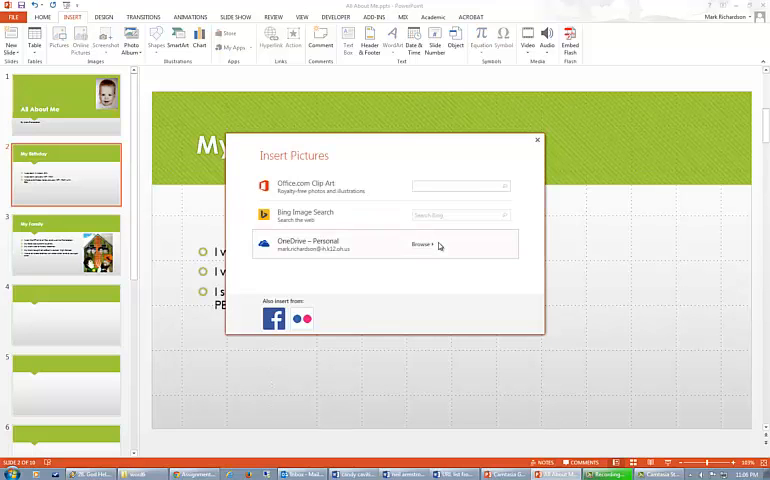
{"action": "left_click", "coordinate": [456, 186]}
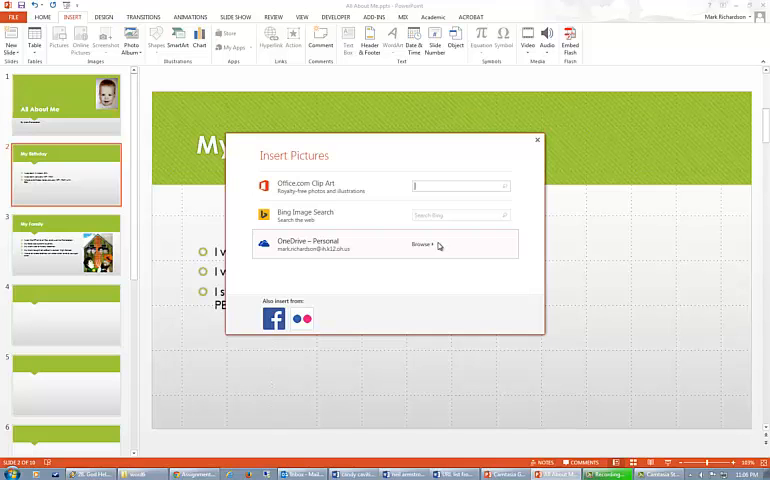
{"action": "type", "text": "baby"}
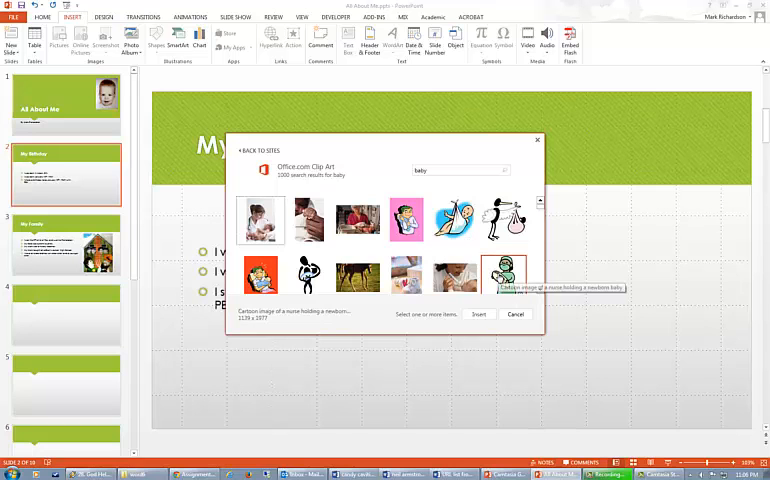
{"action": "left_click", "coordinate": [502, 268]}
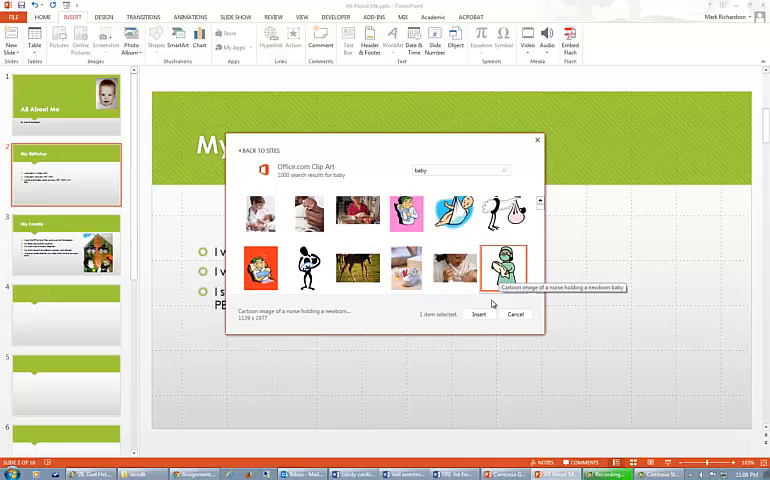
{"action": "left_click", "coordinate": [478, 314]}
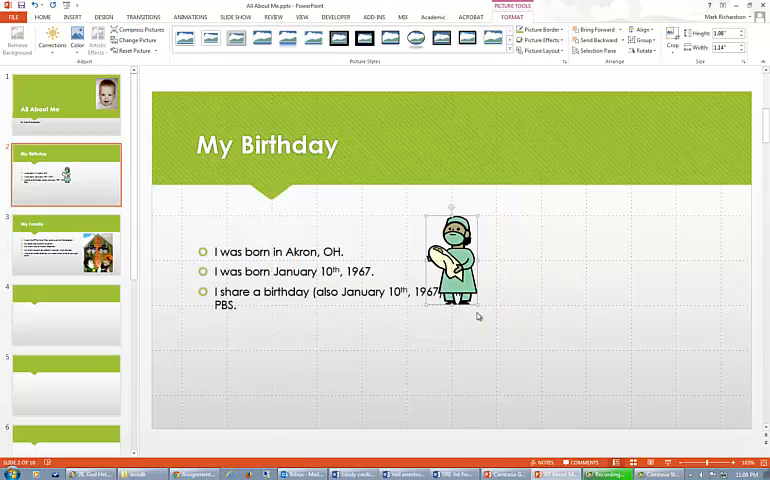
{"action": "left_click_drag", "start_coordinate": [450, 256], "coordinate": [520, 256]}
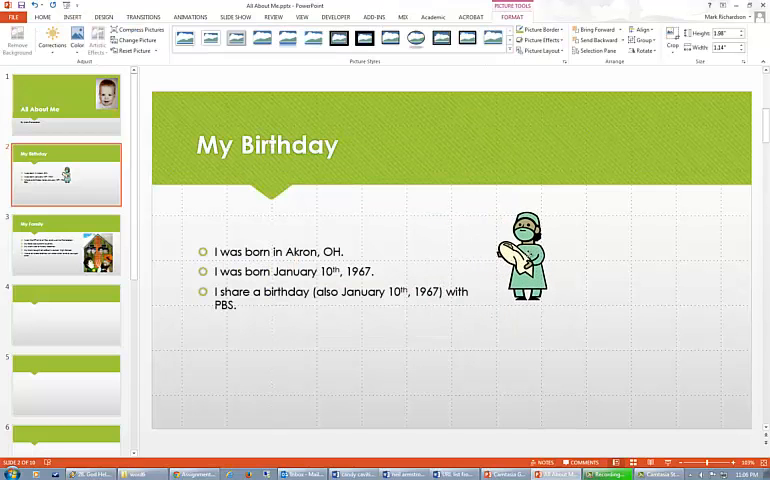
{"action": "left_click_drag", "start_coordinate": [520, 256], "coordinate": [530, 250]}
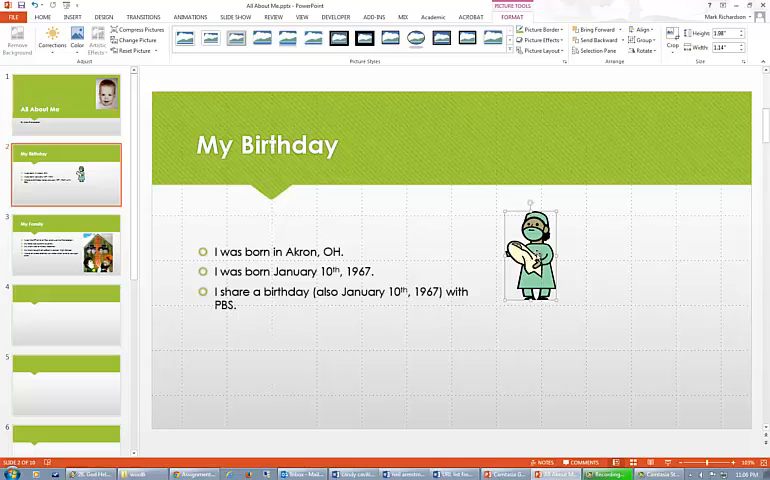
Insert an Akron skyline photo from online search ('akr') and move it off the bullet text
{"action": "left_click", "coordinate": [78, 18]}
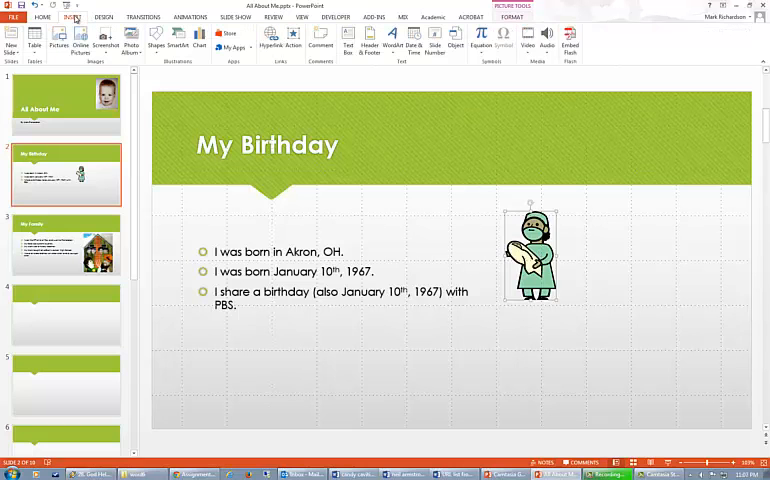
{"action": "left_click", "coordinate": [80, 46]}
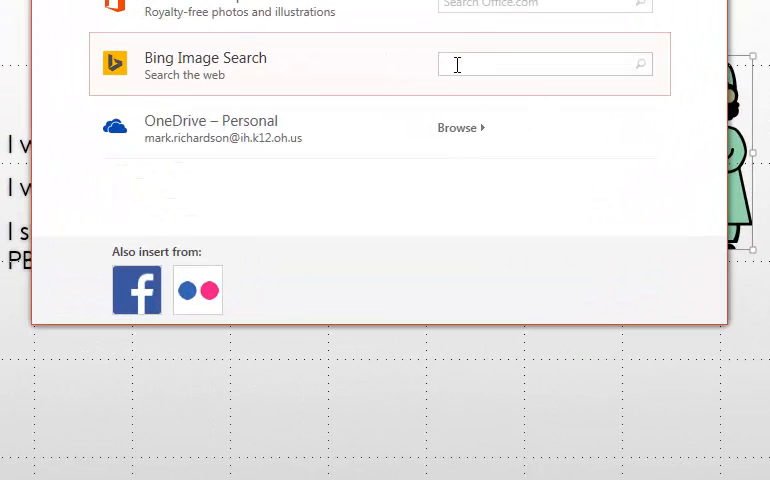
{"action": "type", "text": "akr"}
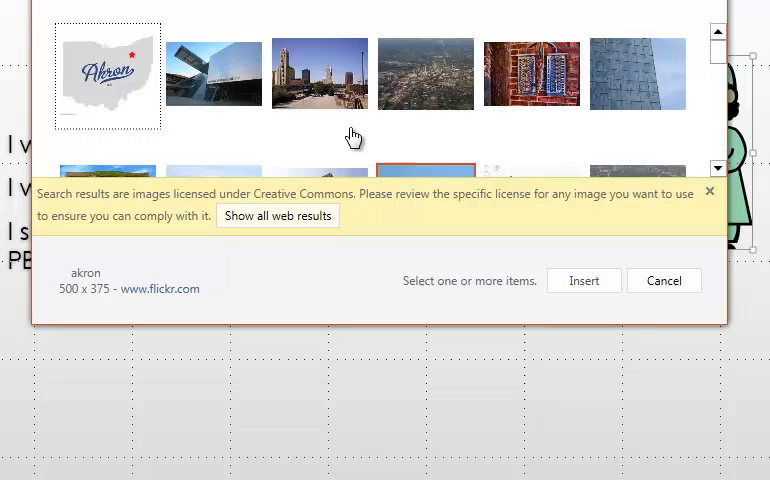
{"action": "left_click", "coordinate": [320, 72]}
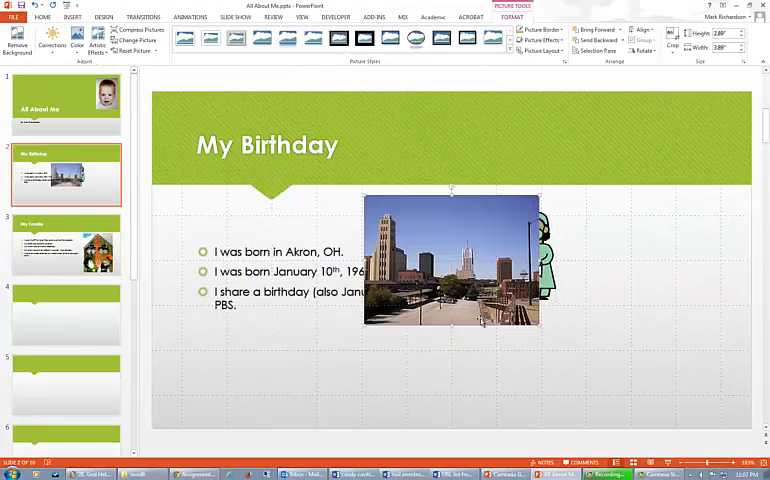
{"action": "left_click_drag", "start_coordinate": [450, 260], "coordinate": [650, 270]}
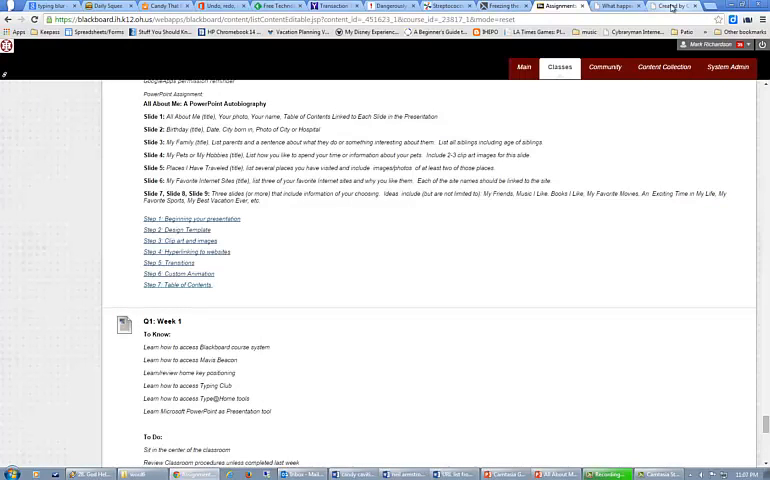
Search Google for 'PBS' in a new tab and switch to image results
{"action": "left_click", "coordinate": [668, 12]}
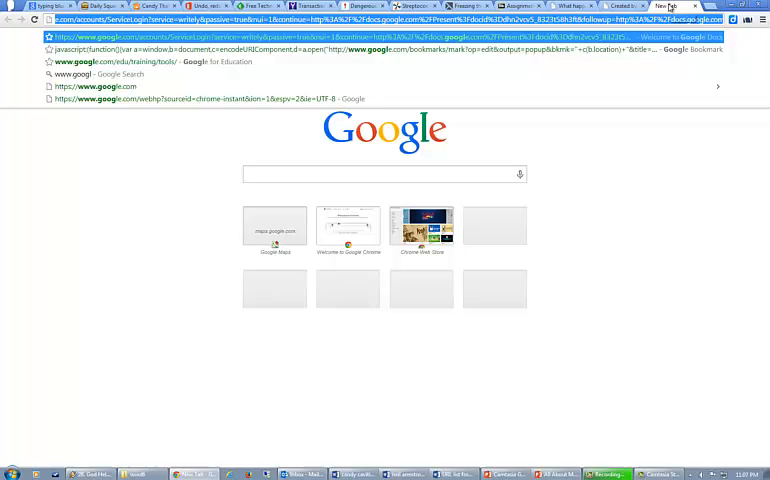
{"action": "type", "text": "www.google"}
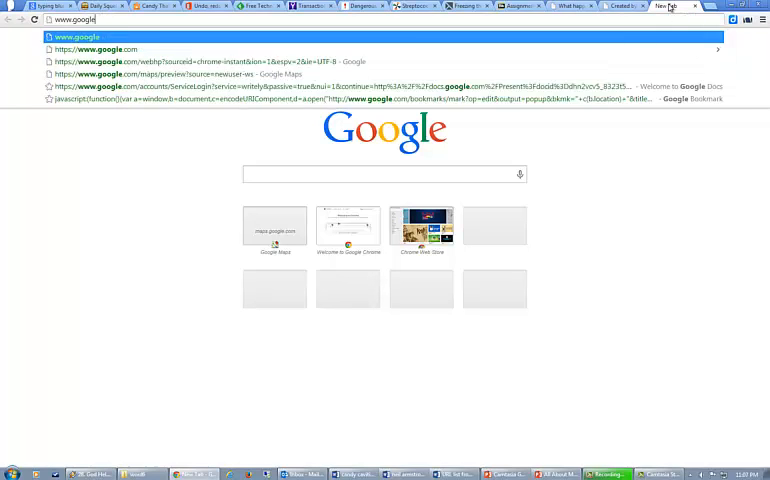
{"action": "type", "text": "com"}
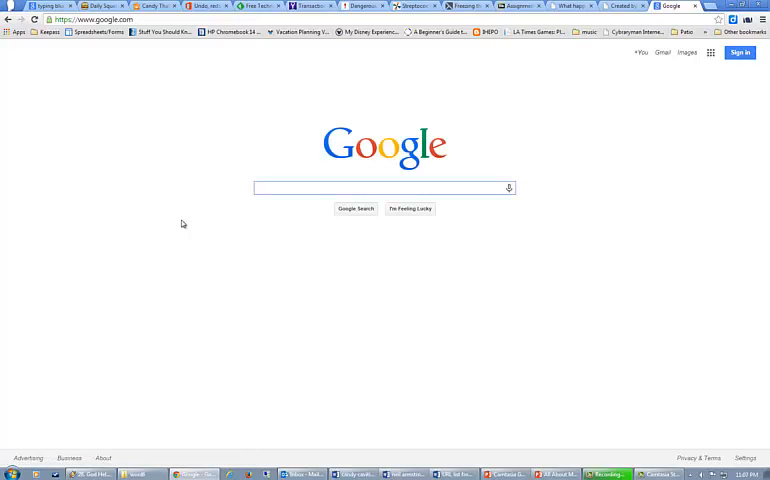
{"action": "left_click", "coordinate": [382, 188]}
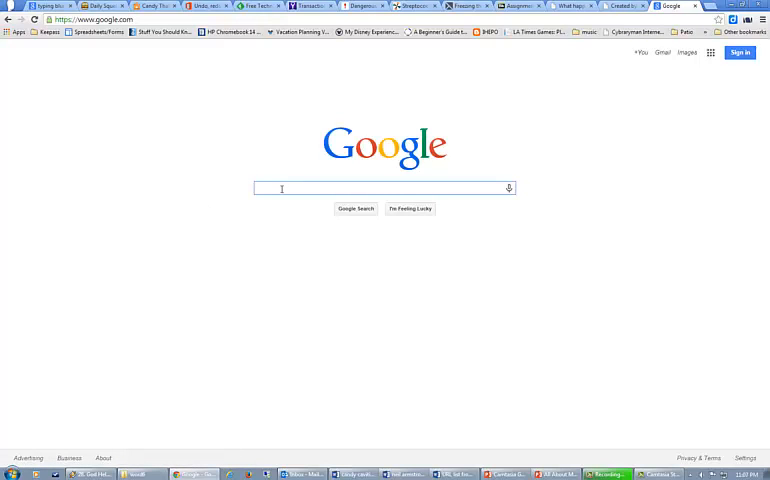
{"action": "type", "text": "PBS"}
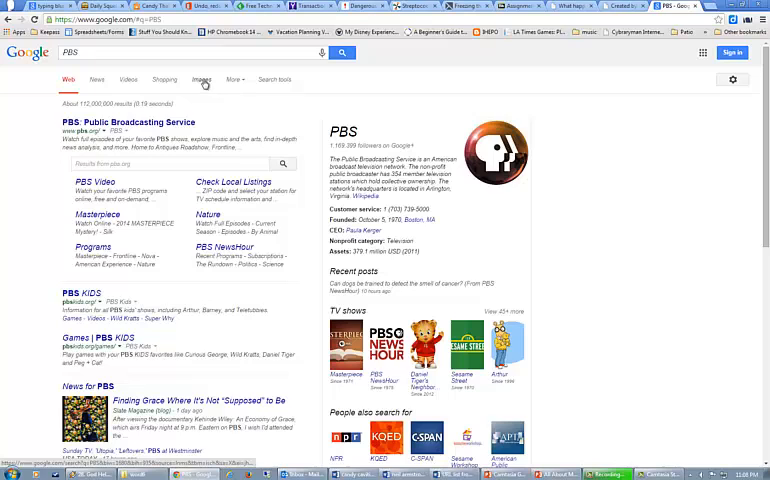
{"action": "left_click", "coordinate": [198, 78]}
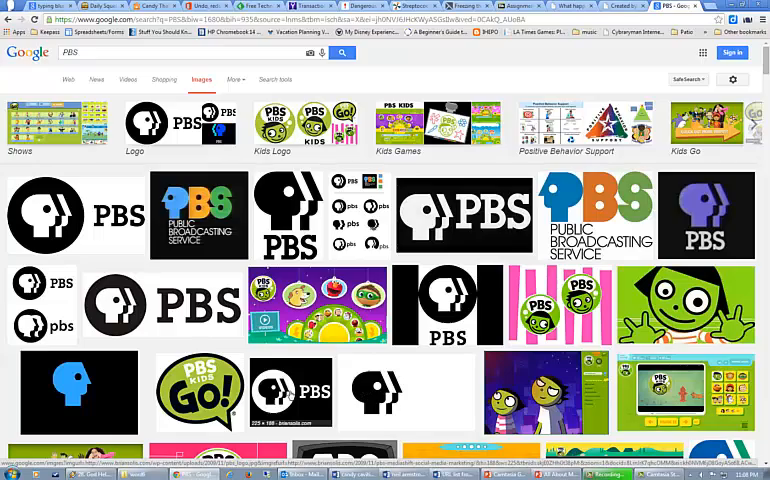
Preview the Be more. PBS logo at full size and copy the image
{"action": "scroll", "scroll_direction": "down", "scroll_amount": 3}
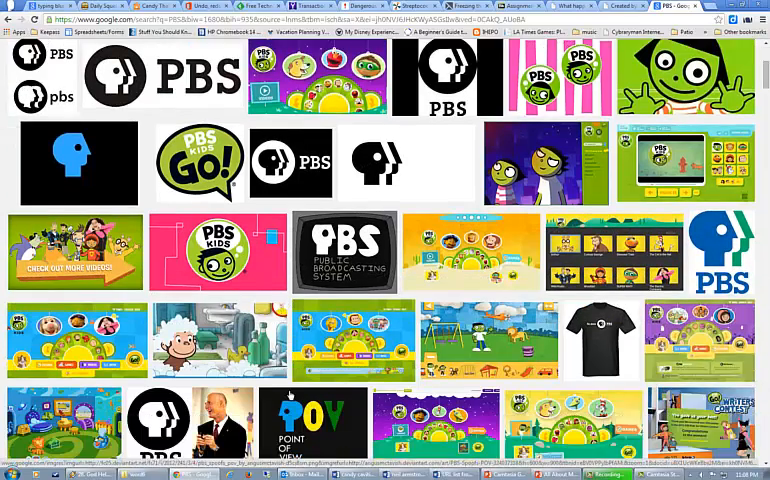
{"action": "scroll", "scroll_direction": "down", "scroll_amount": 3}
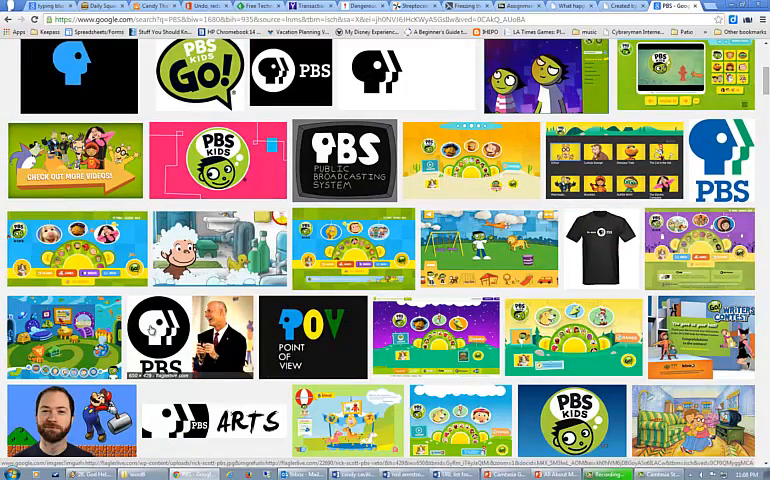
{"action": "left_click", "coordinate": [190, 336]}
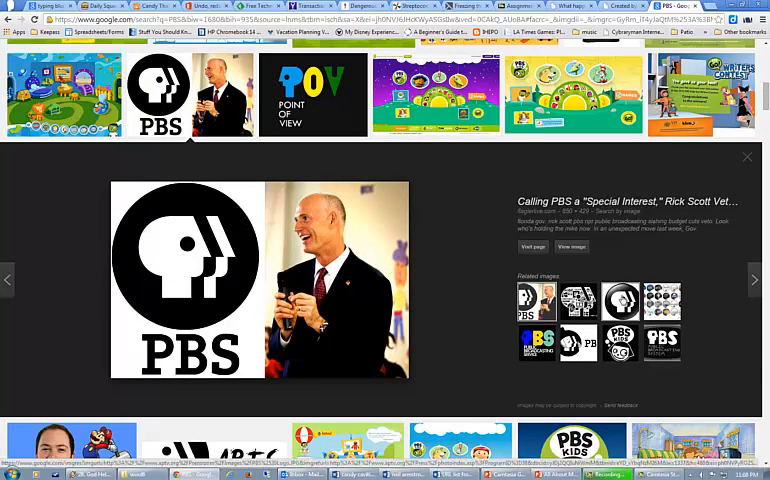
{"action": "left_click", "coordinate": [756, 280]}
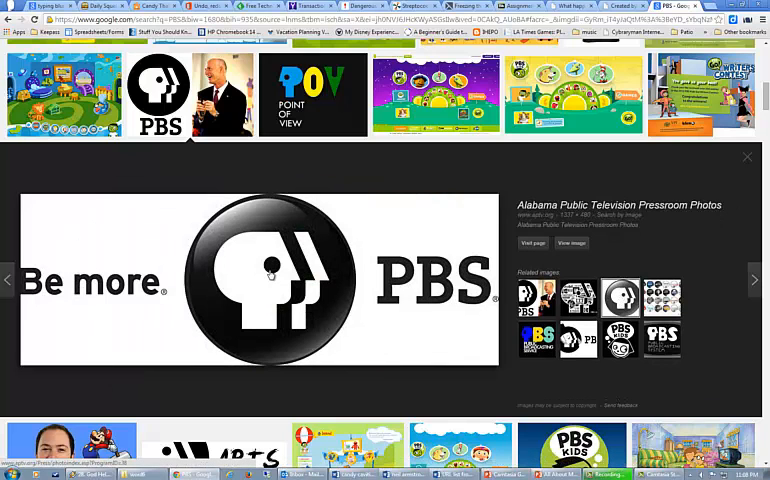
{"action": "mouse_move", "coordinate": [316, 264]}
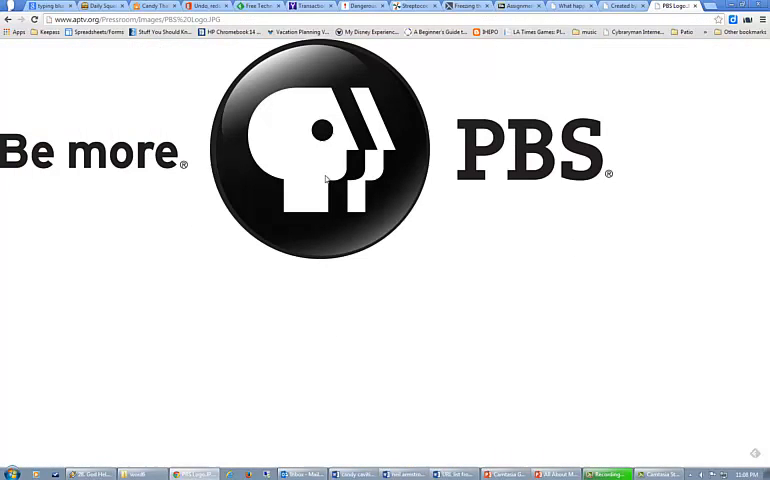
{"action": "right_click", "coordinate": [326, 180]}
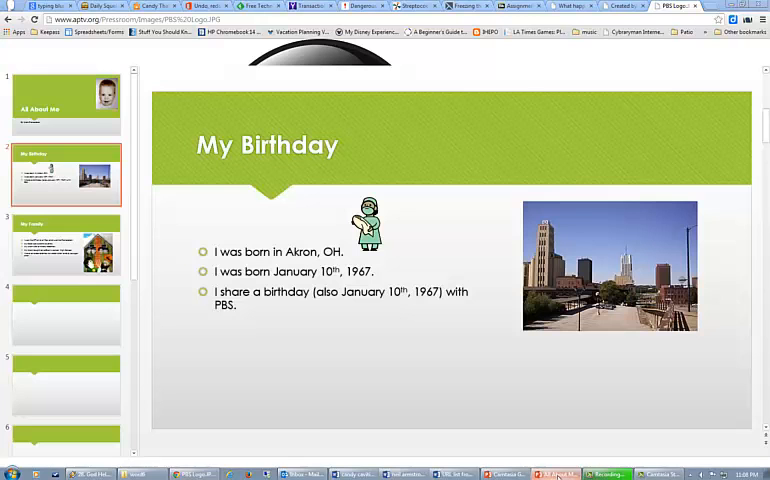
Paste the copied Be more. PBS logo onto the slide beneath the bullets and select it
{"action": "right_click", "coordinate": [302, 396]}
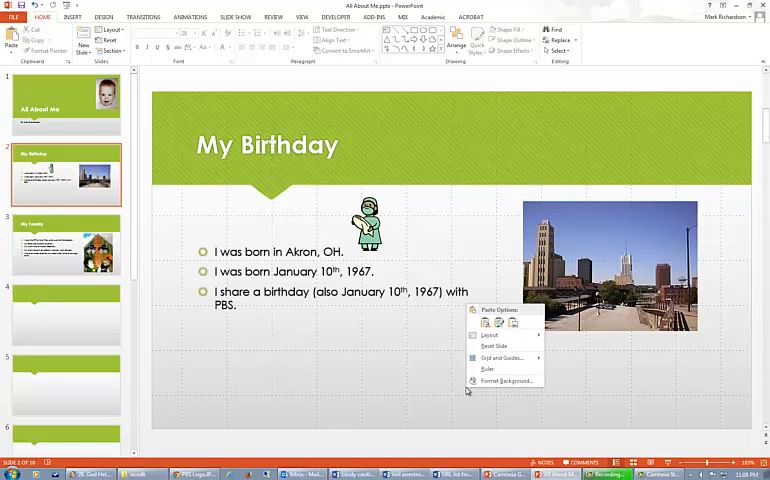
{"action": "left_click", "coordinate": [502, 322]}
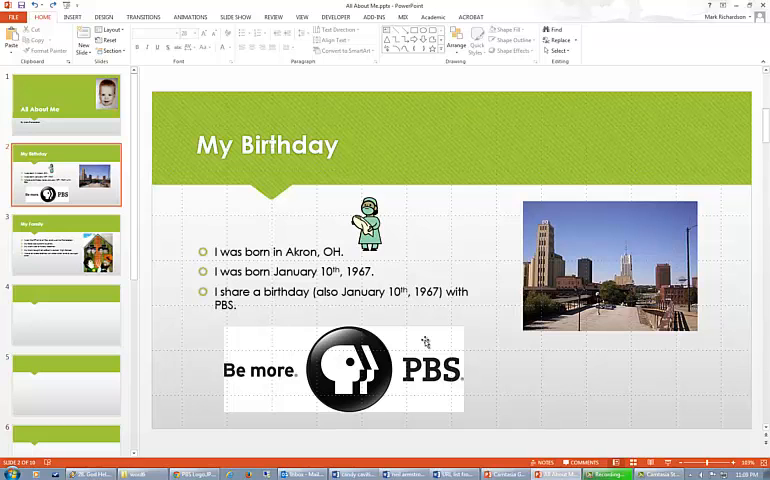
{"action": "mouse_move", "coordinate": [418, 342]}
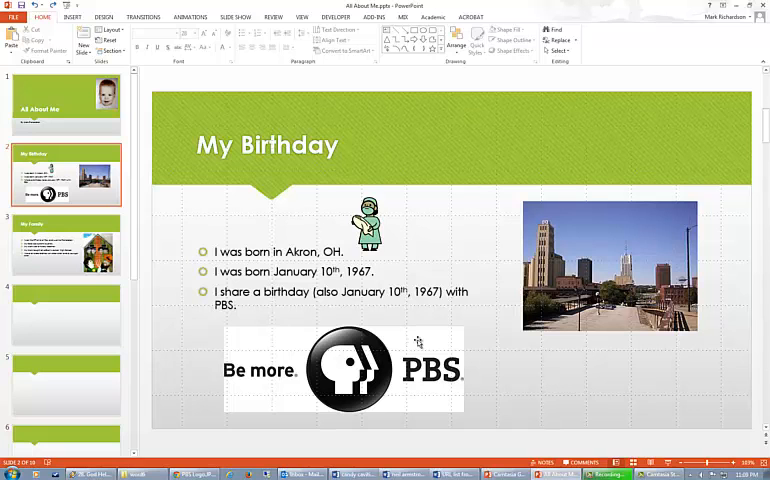
{"action": "left_click", "coordinate": [344, 378]}
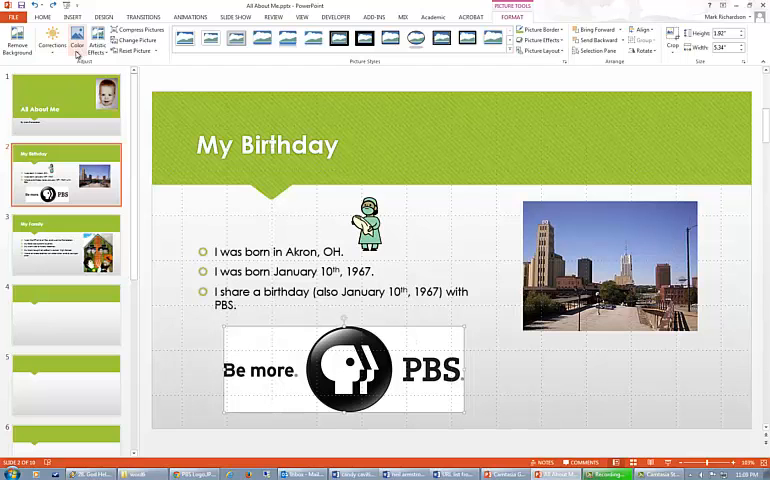
Use Color > Set Transparent Color to clear the logo's white background
{"action": "left_click", "coordinate": [74, 40]}
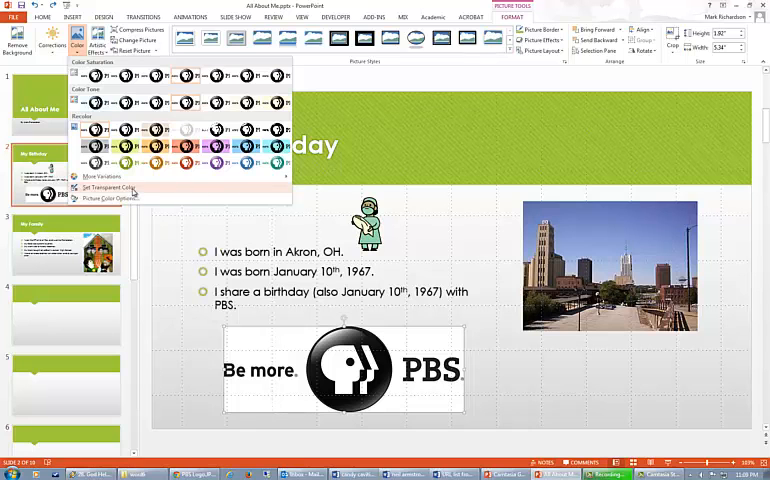
{"action": "left_click", "coordinate": [116, 186]}
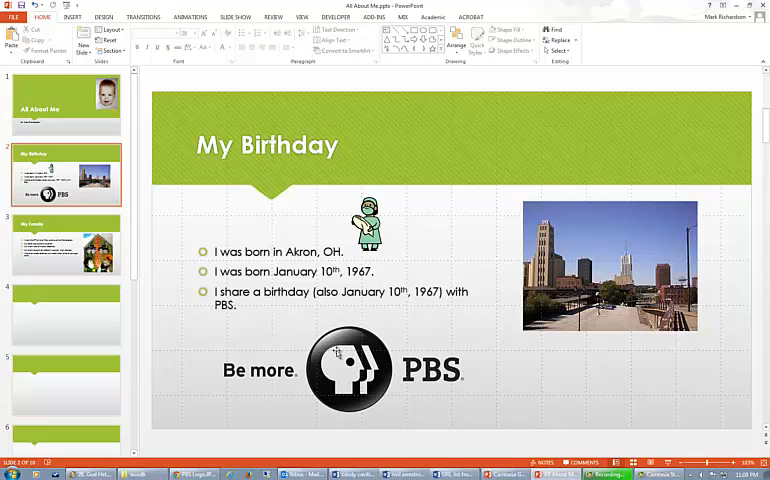
{"action": "left_click", "coordinate": [352, 370]}
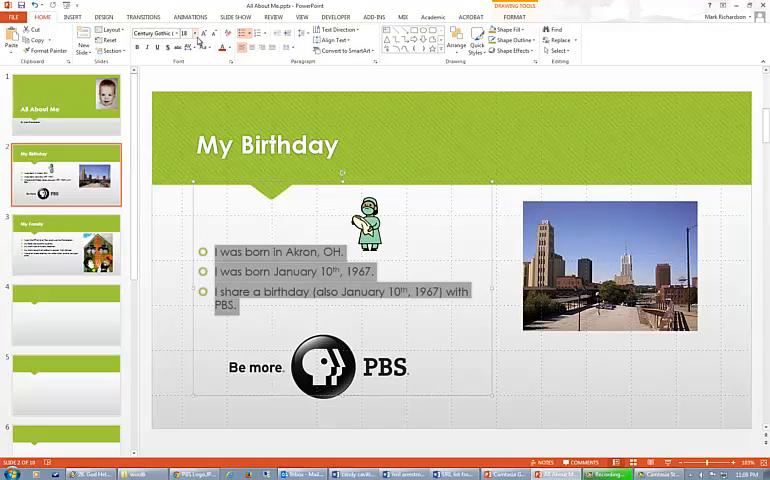
Increase the font size of the slide's bullet text
{"action": "left_click", "coordinate": [192, 32]}
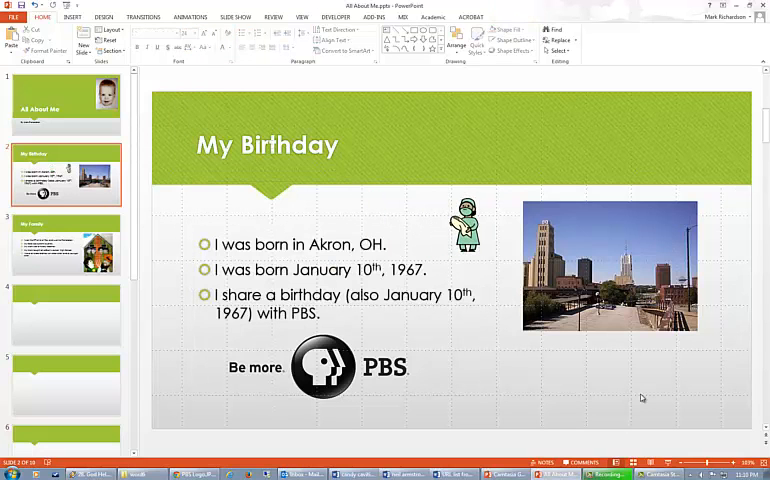
{"action": "mouse_move", "coordinate": [628, 400]}
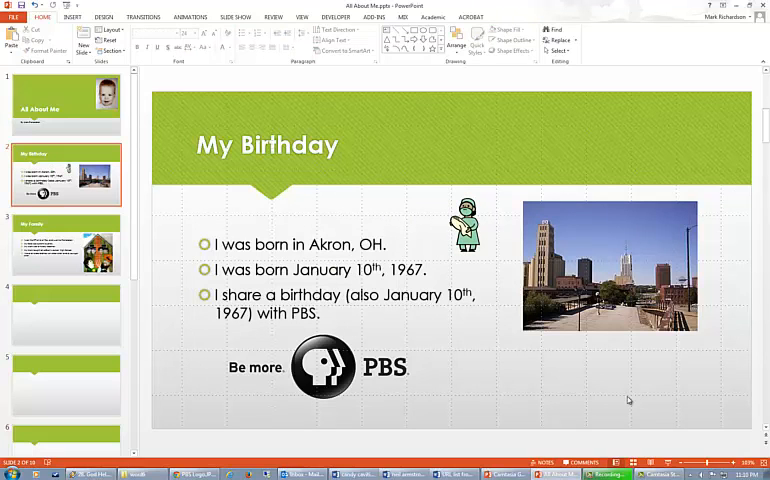